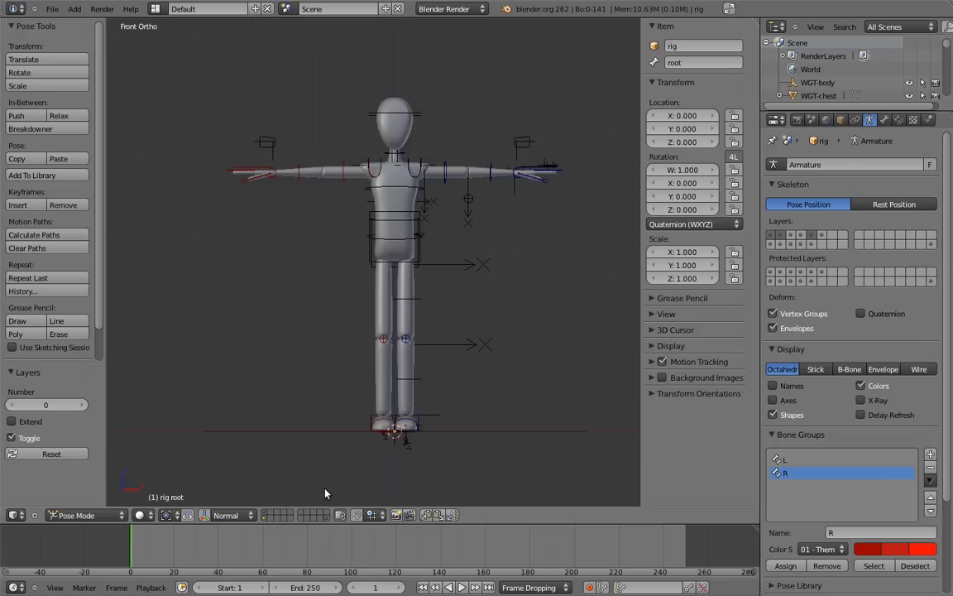
{"action": "mouse_move", "coordinate": [527, 208]}
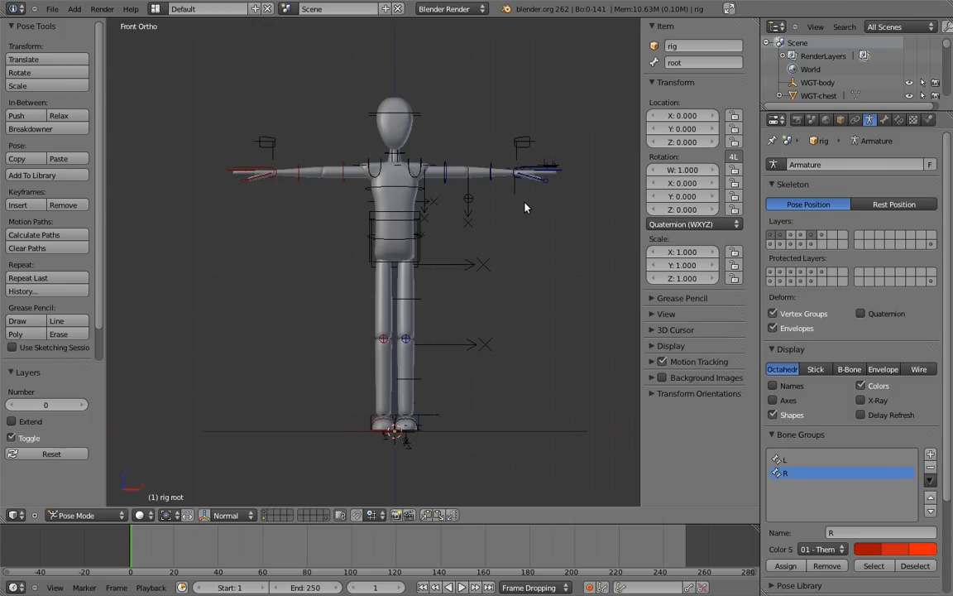
Return the rig armature from Pose Mode to Object Mode
{"action": "left_click", "coordinate": [80, 515]}
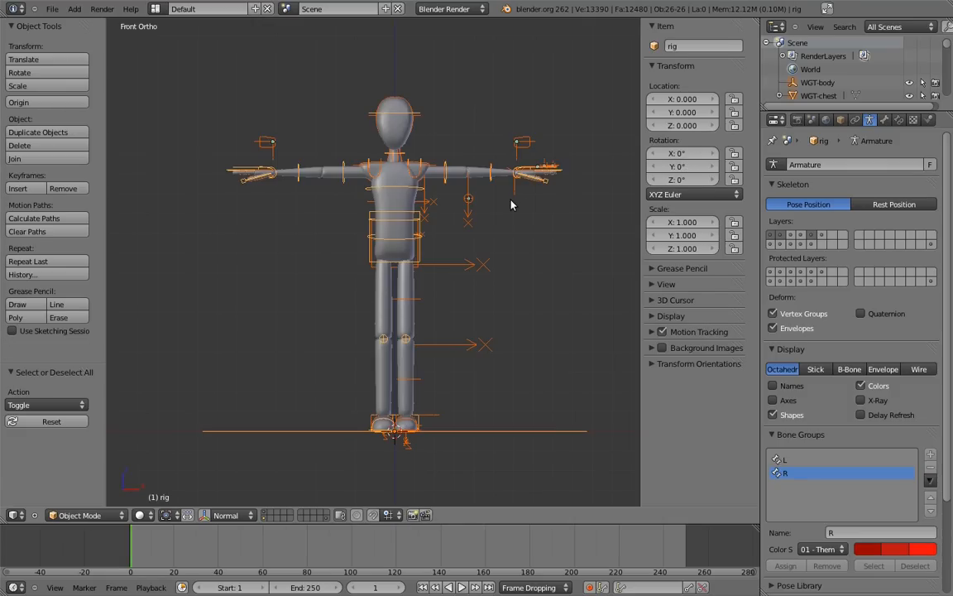
{"action": "mouse_move", "coordinate": [513, 207]}
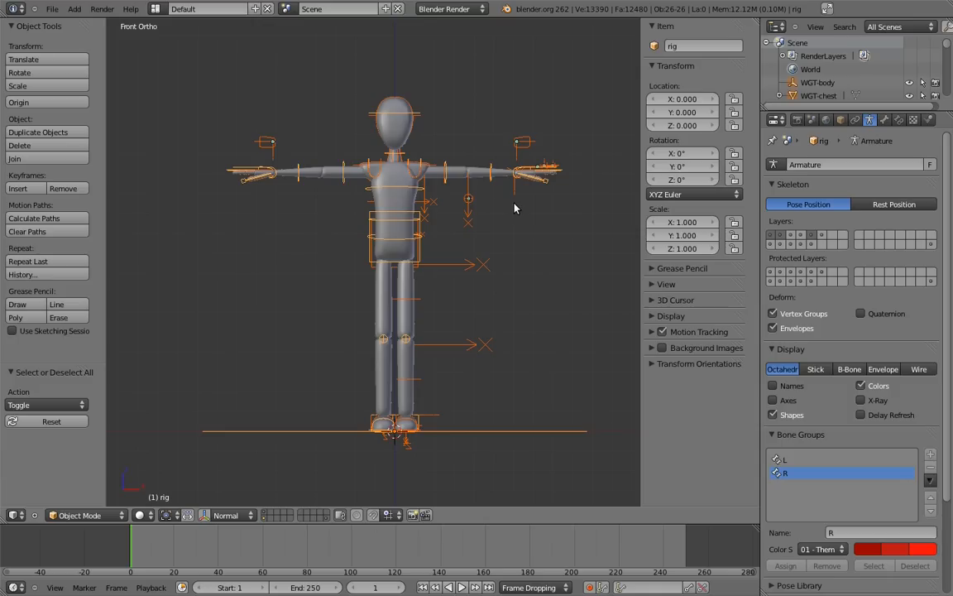
{"action": "mouse_move", "coordinate": [504, 217]}
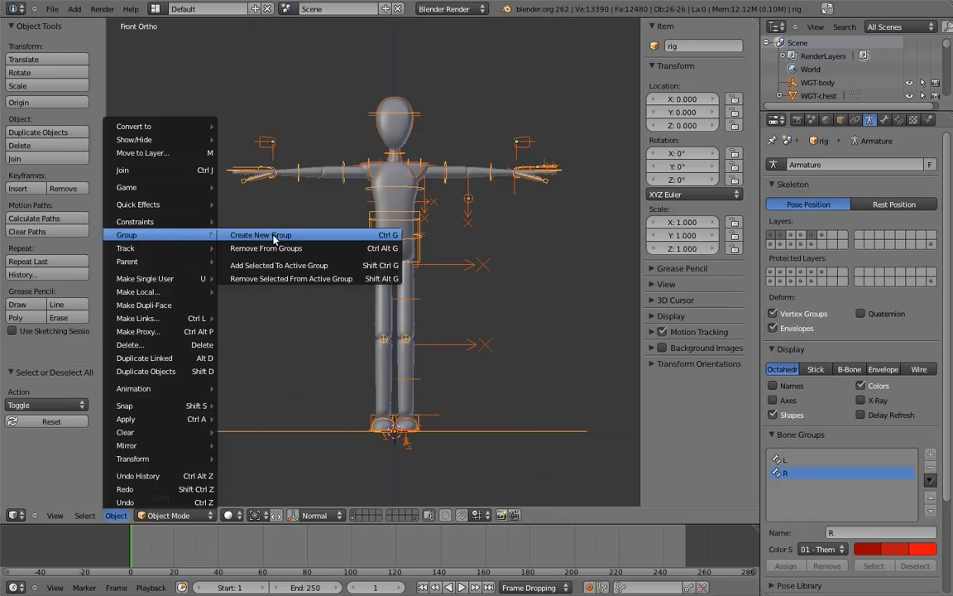
Create a new group holding the selected rig objects
{"action": "left_click", "coordinate": [262, 235]}
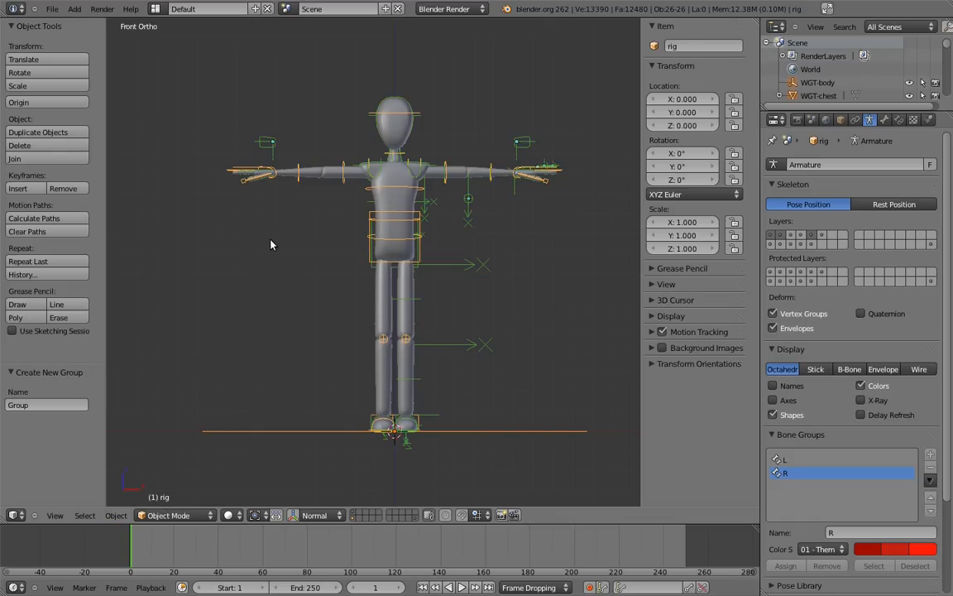
{"action": "mouse_move", "coordinate": [275, 248]}
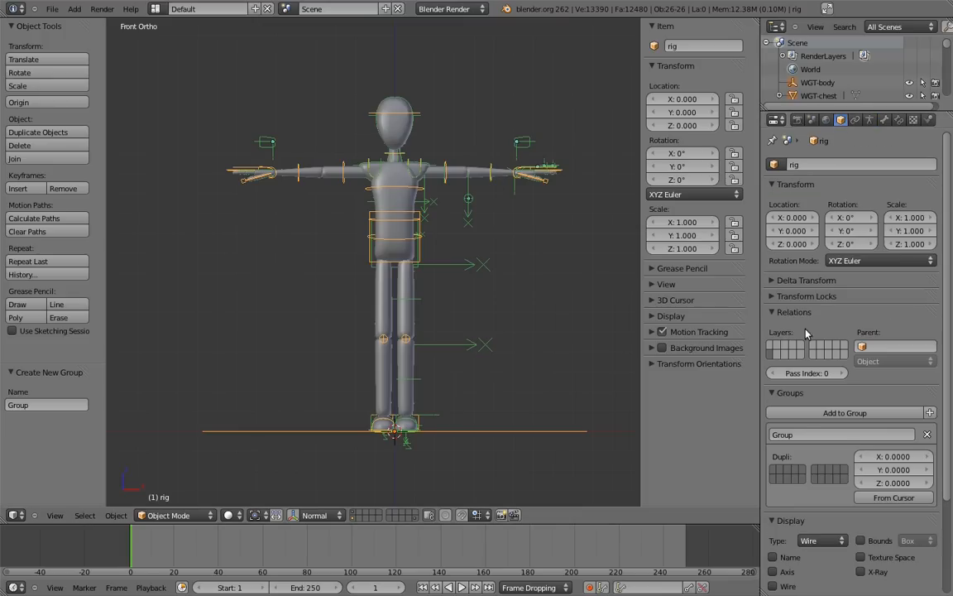
{"action": "mouse_move", "coordinate": [864, 399]}
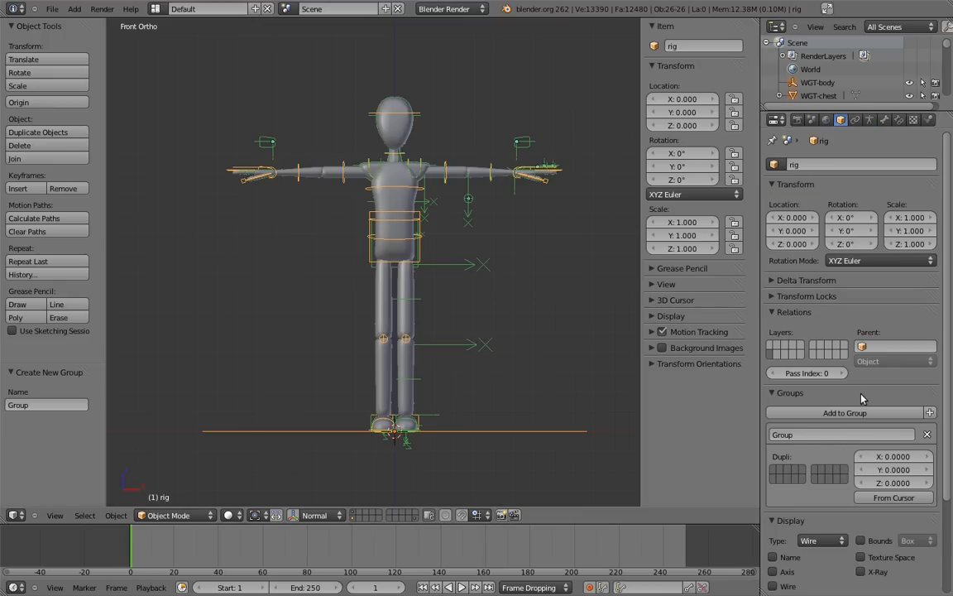
{"action": "mouse_move", "coordinate": [853, 412]}
{"action": "type", "text": "mr_biped"}
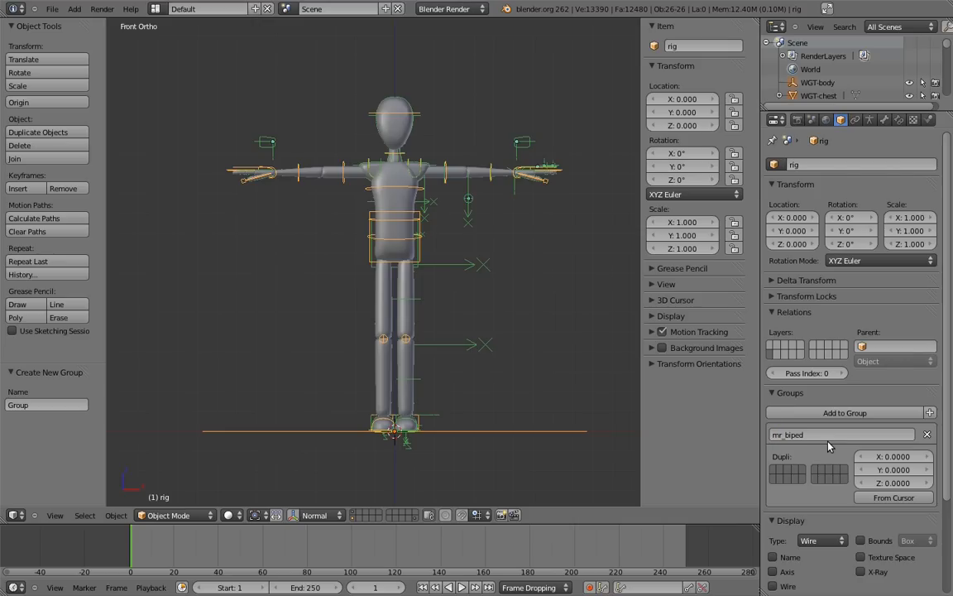
{"action": "mouse_move", "coordinate": [803, 490]}
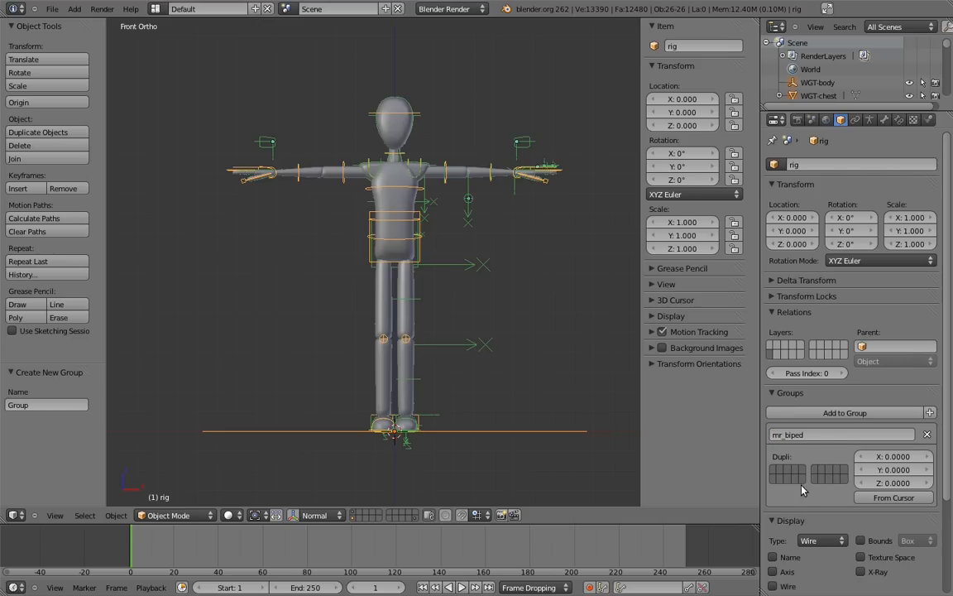
{"action": "mouse_move", "coordinate": [824, 455]}
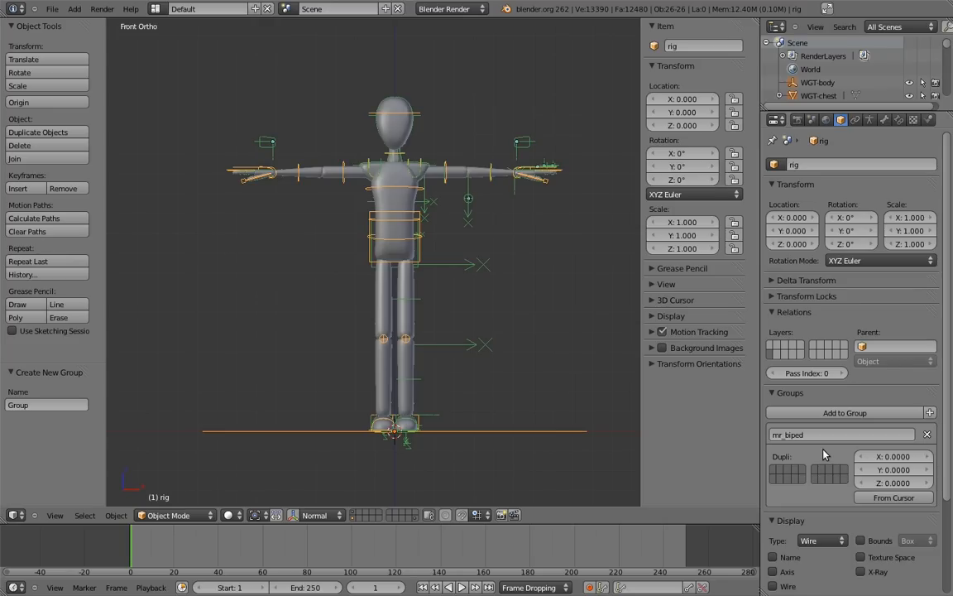
{"action": "mouse_move", "coordinate": [847, 483]}
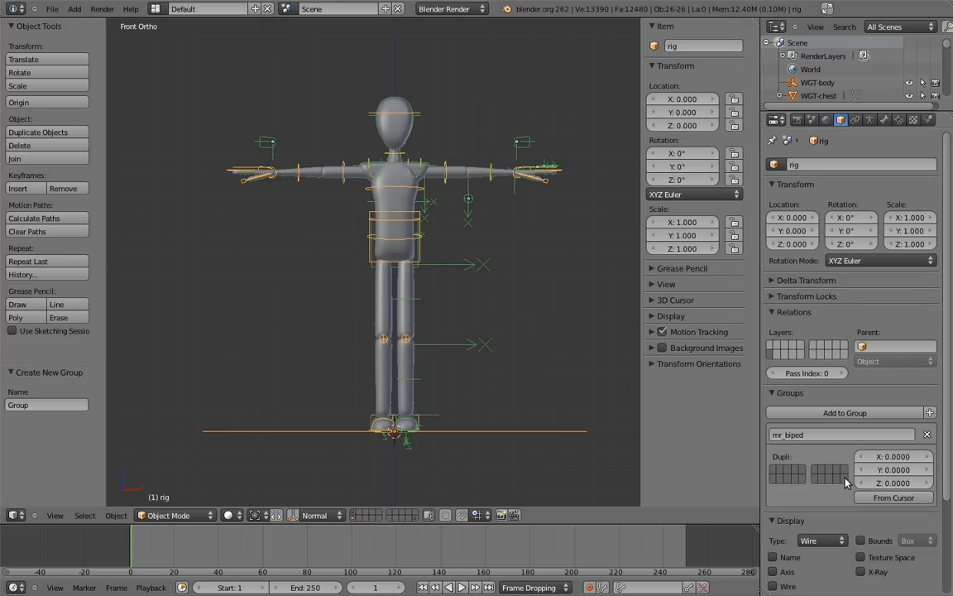
{"action": "mouse_move", "coordinate": [845, 453]}
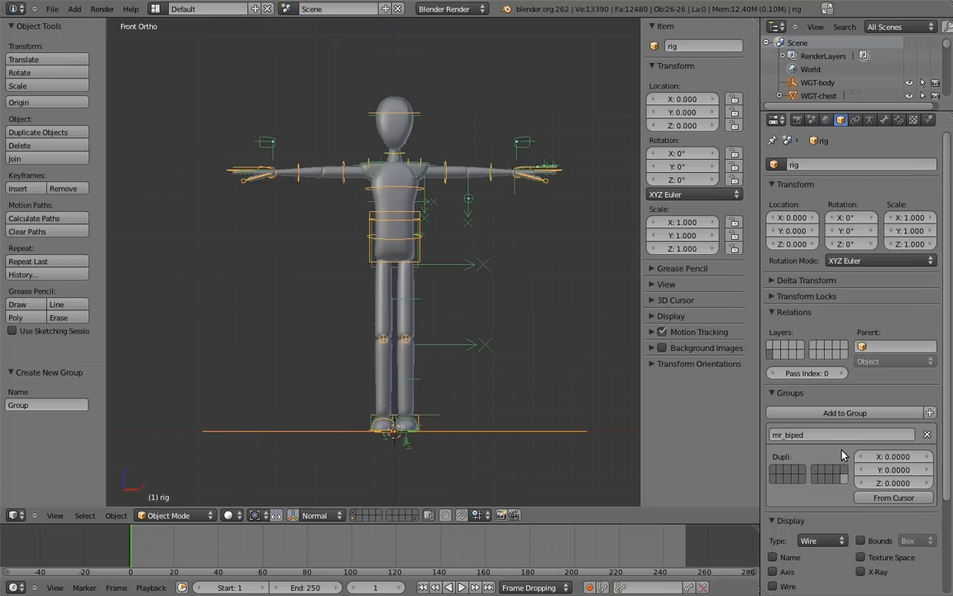
{"action": "mouse_move", "coordinate": [819, 462]}
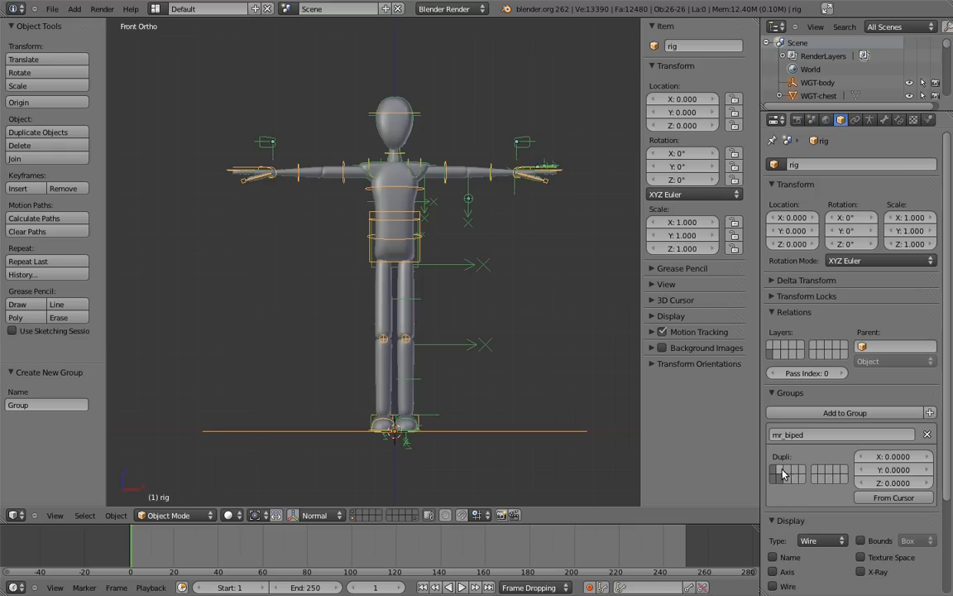
{"action": "mouse_move", "coordinate": [350, 523]}
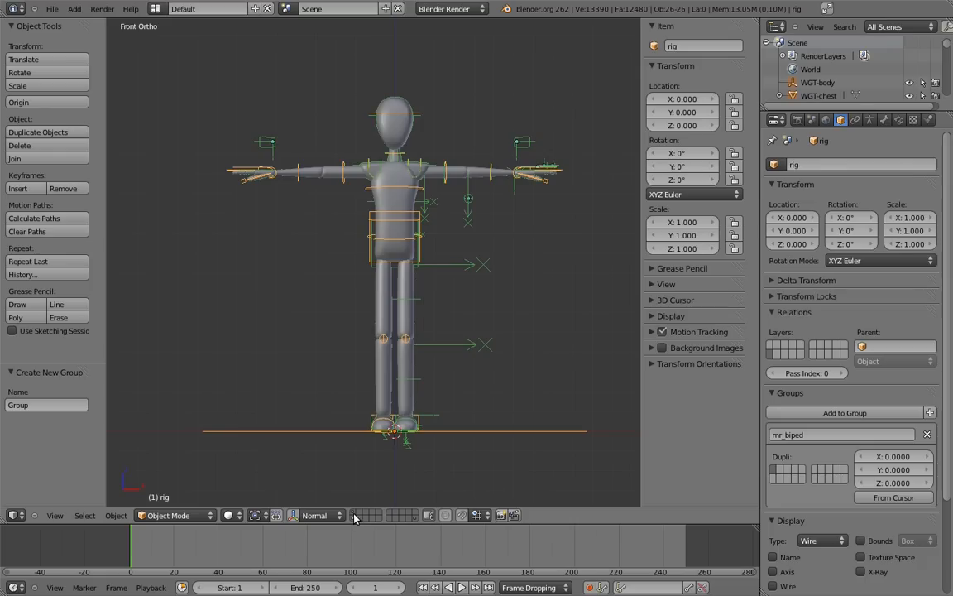
{"action": "mouse_move", "coordinate": [354, 533]}
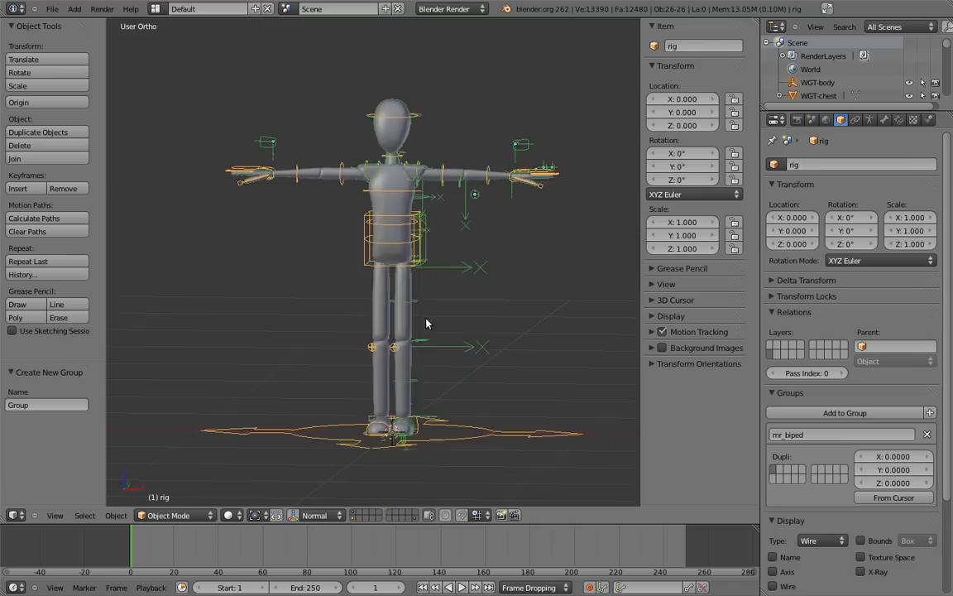
{"action": "left_click", "coordinate": [869, 119]}
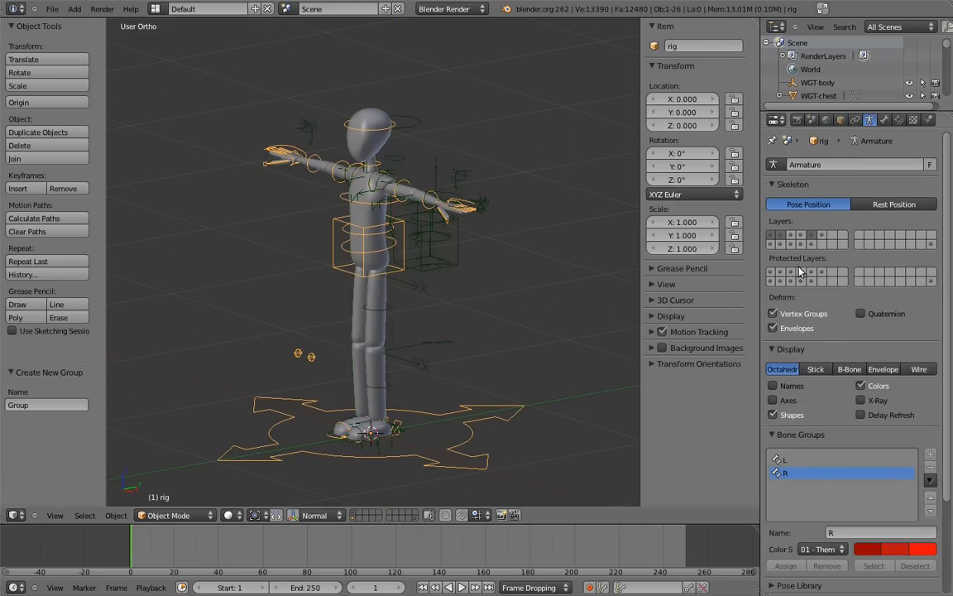
{"action": "mouse_move", "coordinate": [811, 298]}
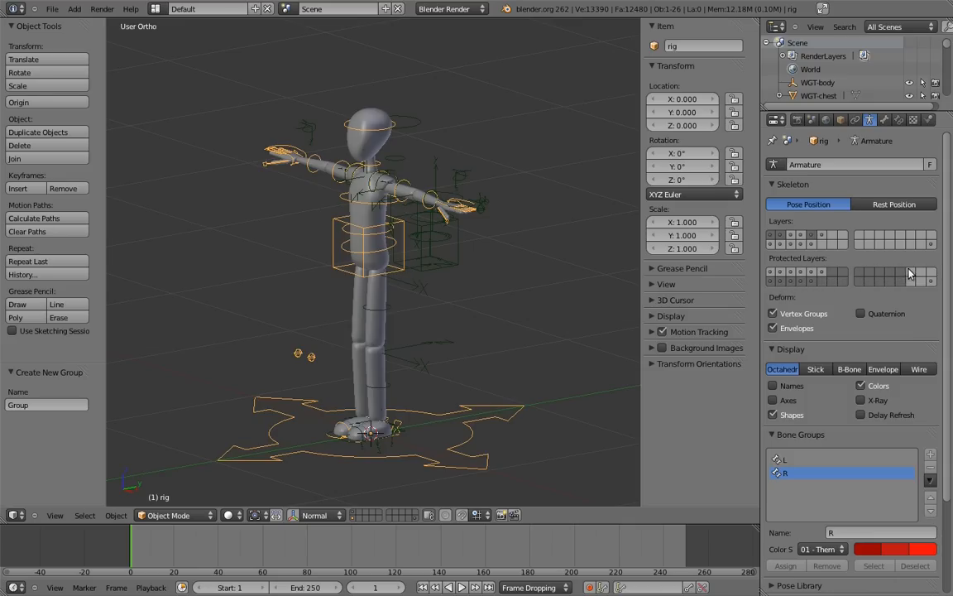
{"action": "mouse_move", "coordinate": [892, 305]}
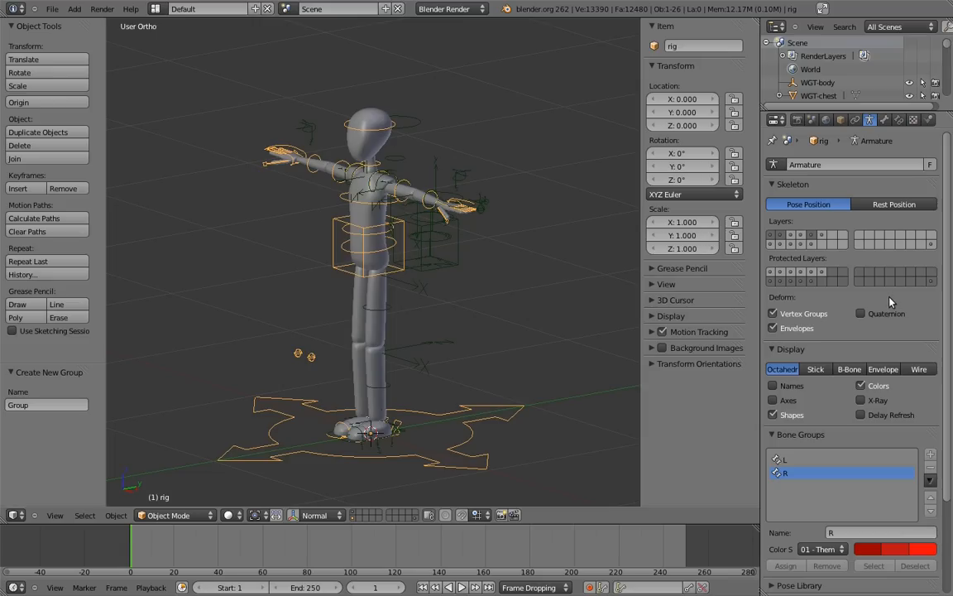
{"action": "mouse_move", "coordinate": [887, 301]}
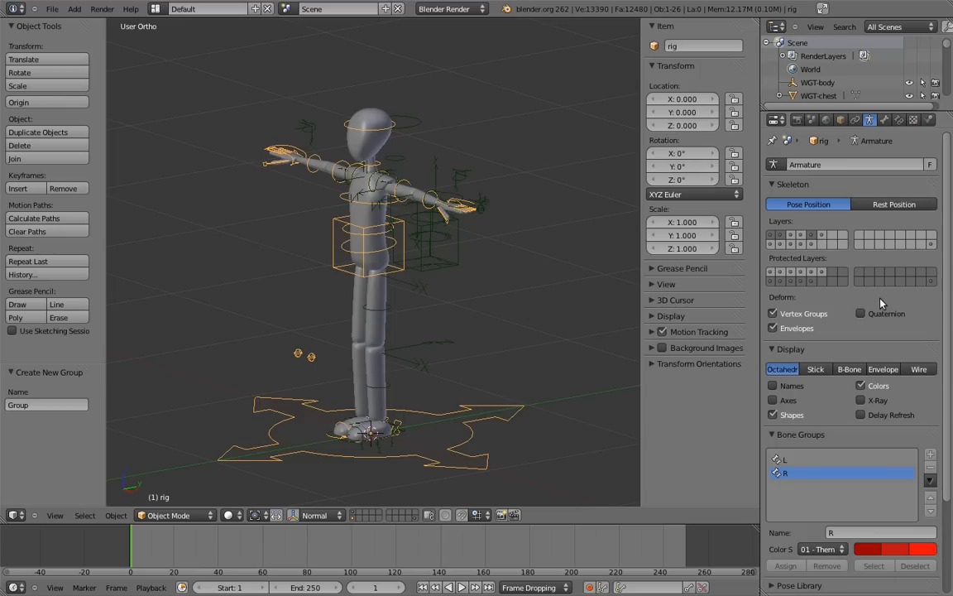
{"action": "mouse_move", "coordinate": [483, 173]}
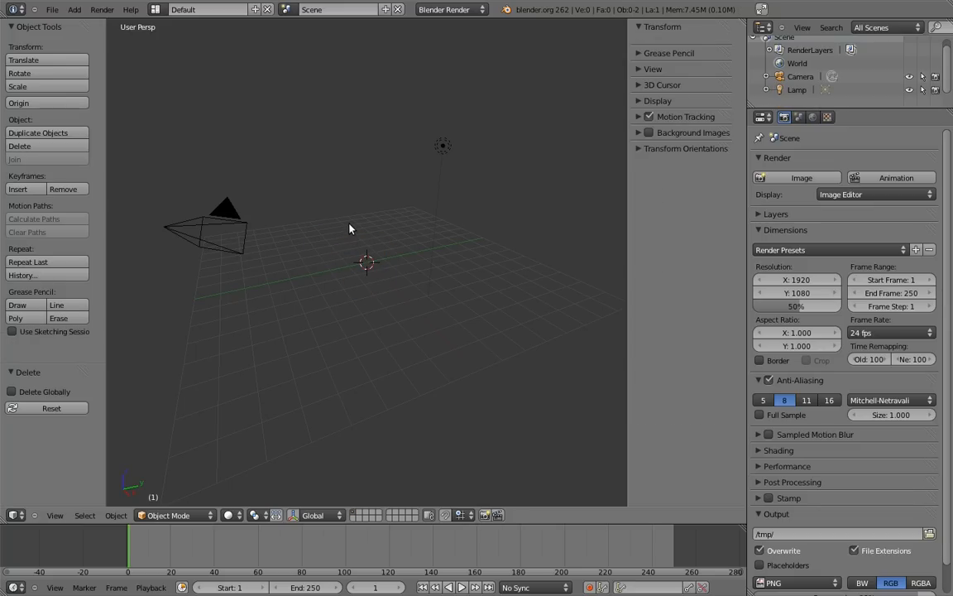
Bring up the File menu over the empty scene
{"action": "left_click", "coordinate": [53, 10]}
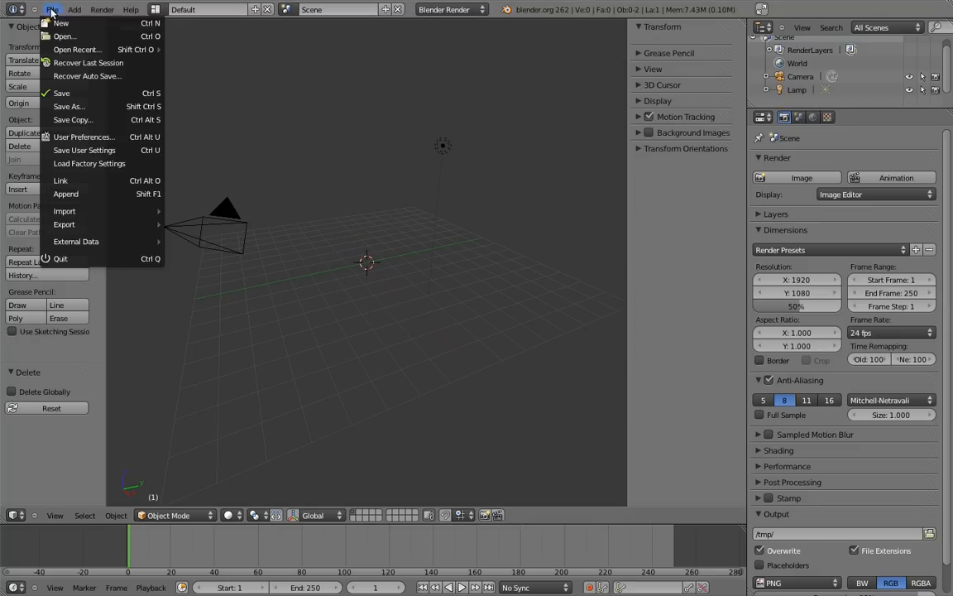
Browse Link to 06/mr_biped_rig.blend/Group and select the mr_biped group
{"action": "left_click", "coordinate": [59, 181]}
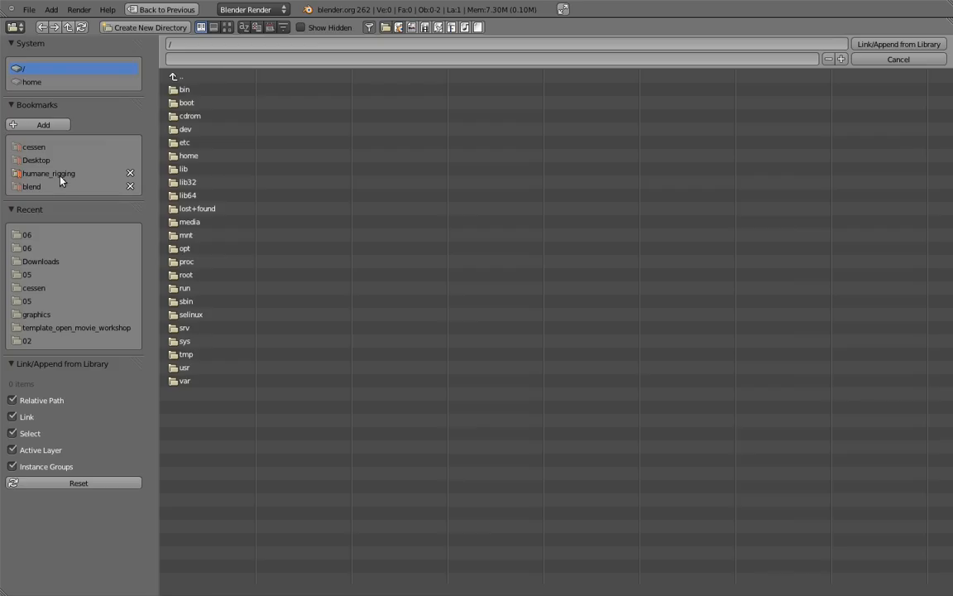
{"action": "left_click", "coordinate": [30, 185]}
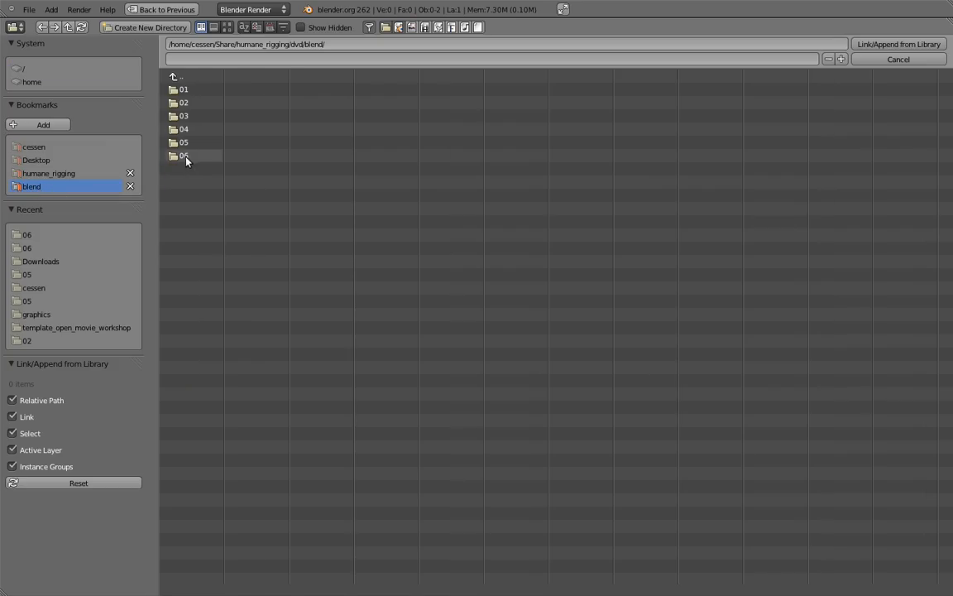
{"action": "double_click", "coordinate": [183, 156]}
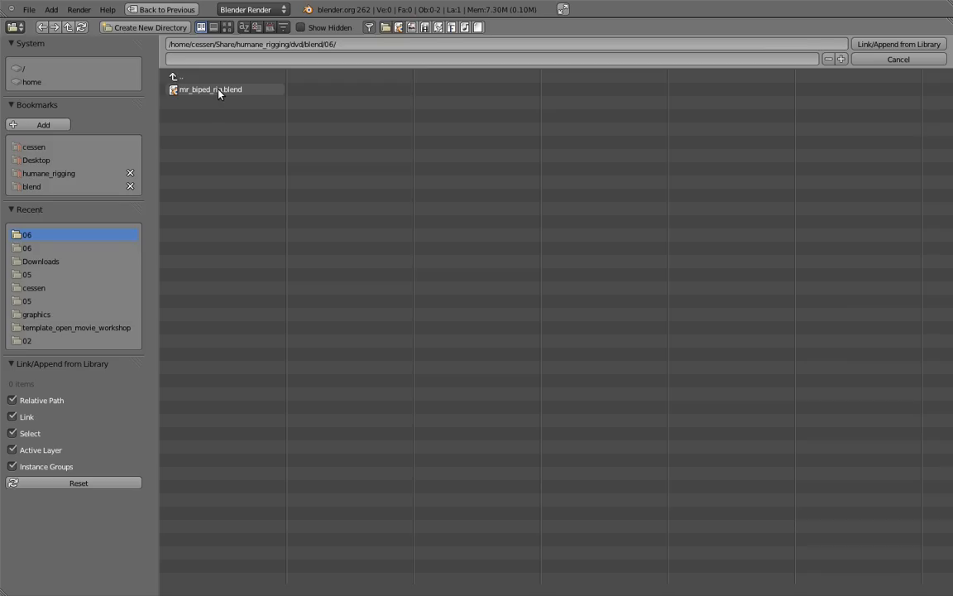
{"action": "double_click", "coordinate": [209, 89]}
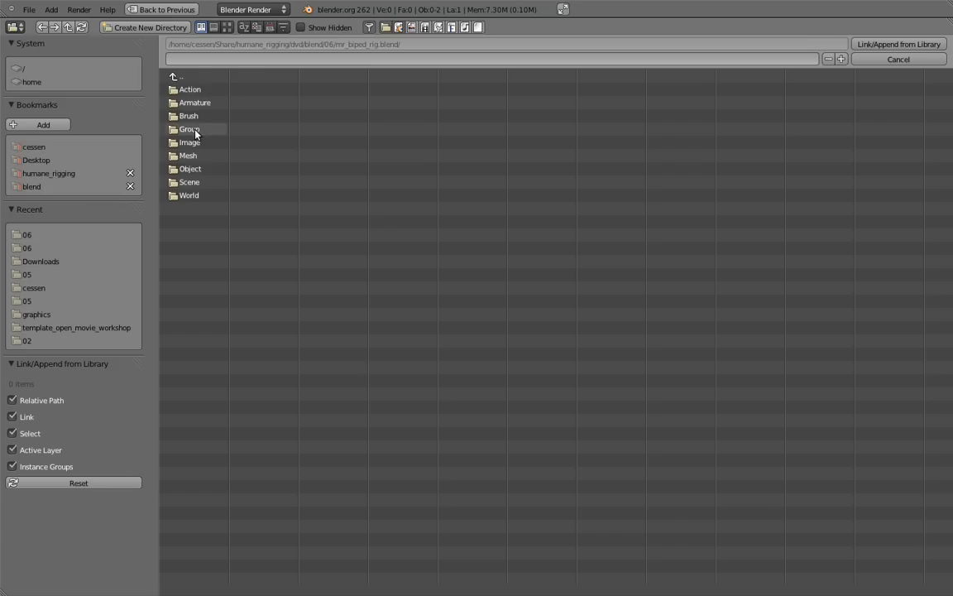
{"action": "double_click", "coordinate": [188, 129]}
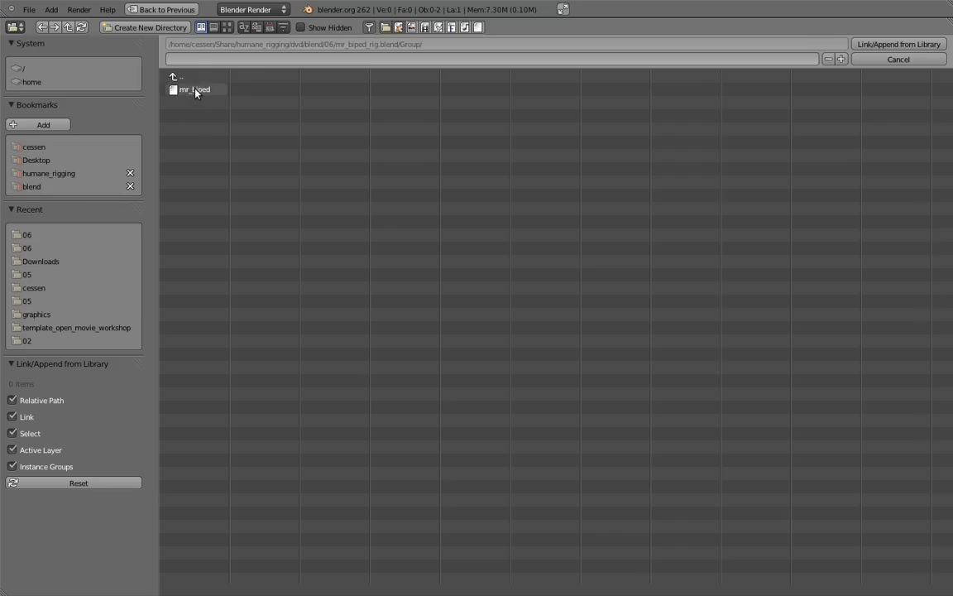
{"action": "left_click", "coordinate": [196, 90]}
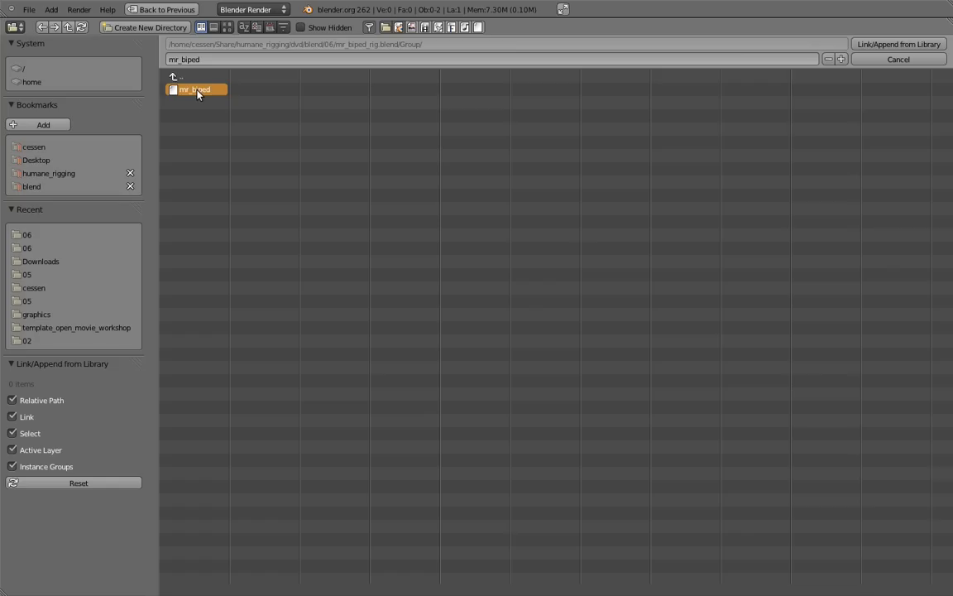
{"action": "mouse_move", "coordinate": [695, 113]}
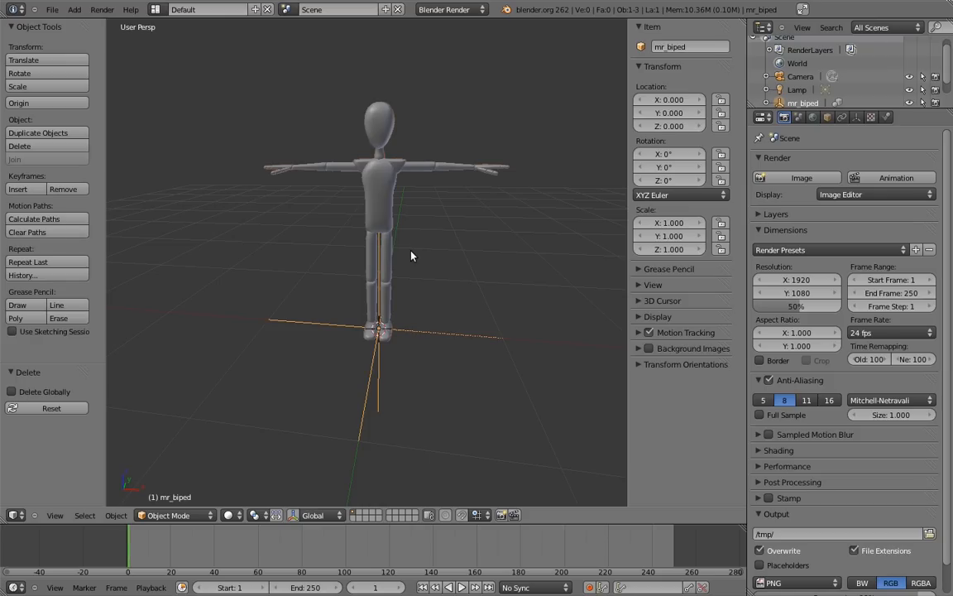
{"action": "mouse_move", "coordinate": [341, 278]}
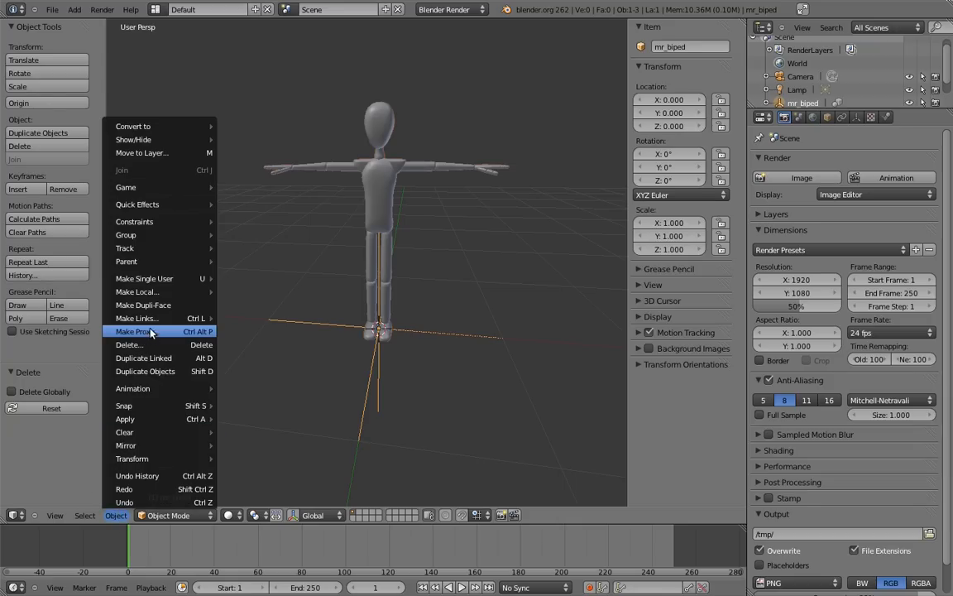
Start Make Proxy on the linked mr_biped character
{"action": "left_click", "coordinate": [132, 331]}
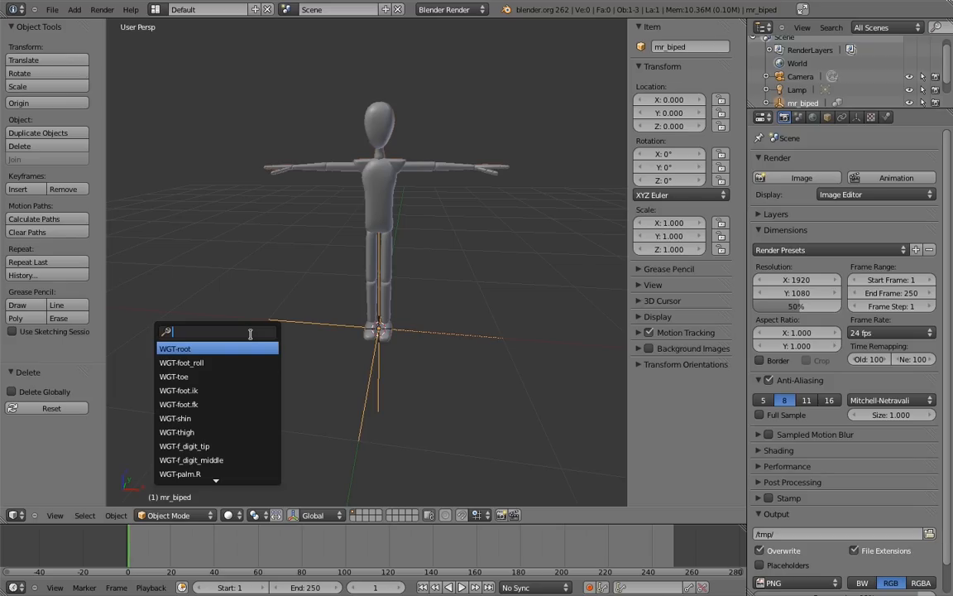
Search 'rig' and make the rig the proxy object, creating mr_biped_proxy
{"action": "type", "text": "rig"}
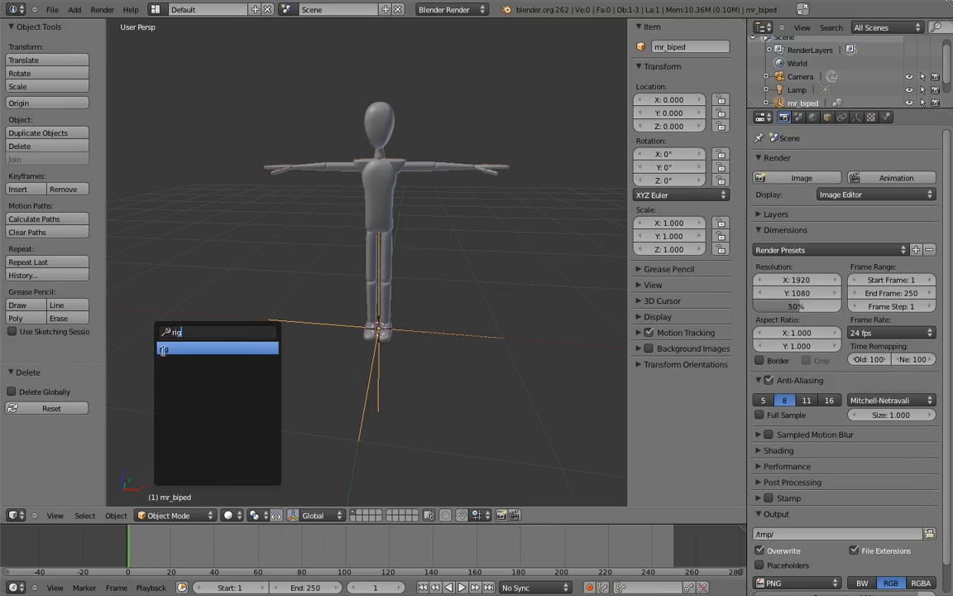
{"action": "left_click", "coordinate": [219, 349]}
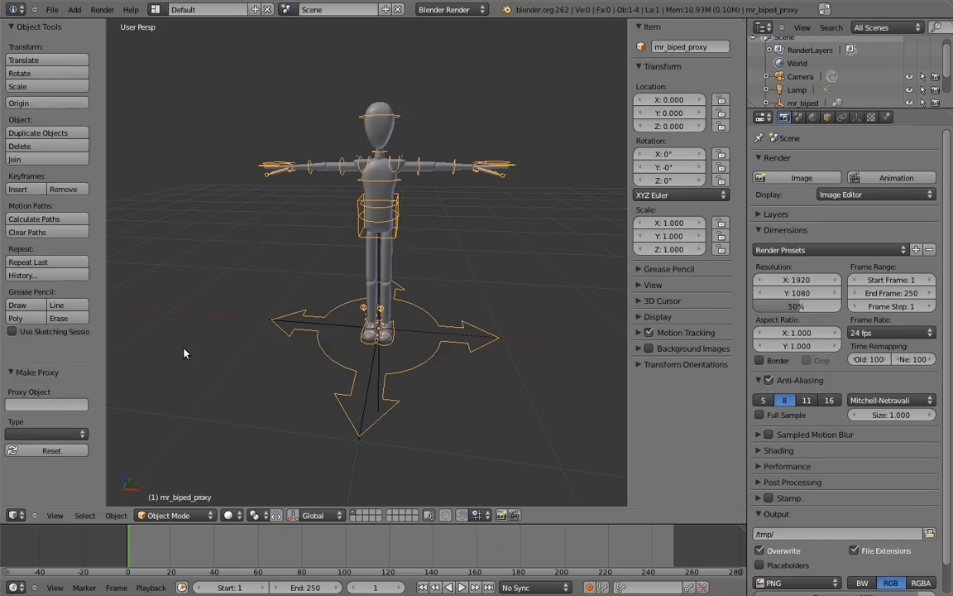
{"action": "mouse_move", "coordinate": [414, 315]}
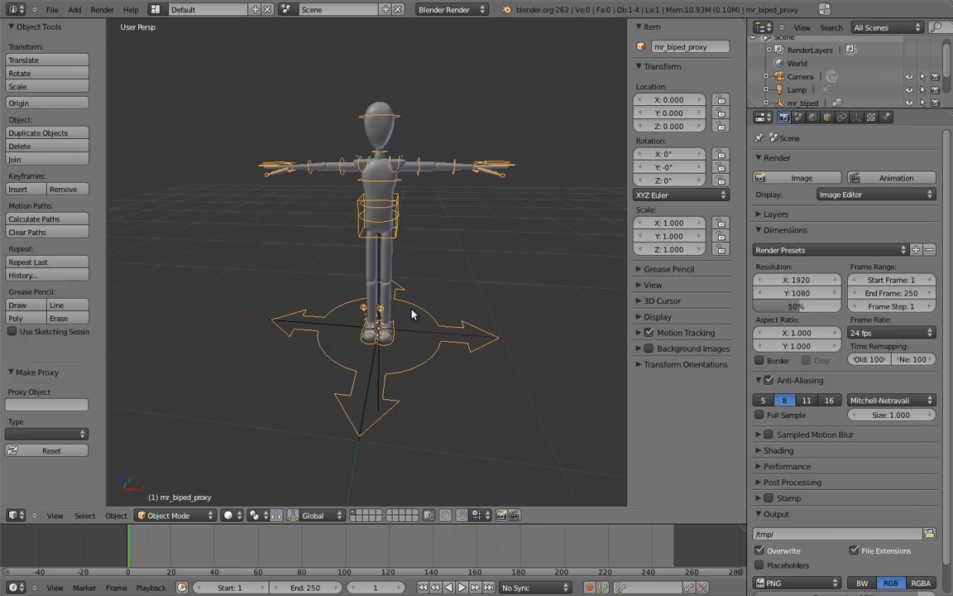